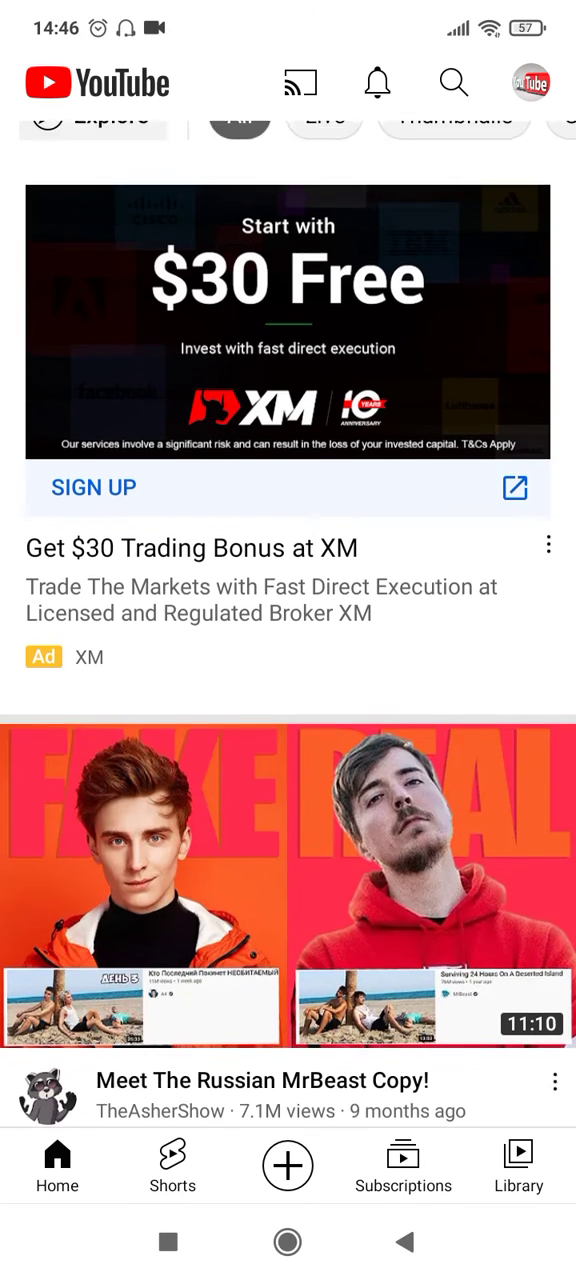
Scroll the home feed and go to the To The Point Tutorials channel page.
scroll(up, 3)
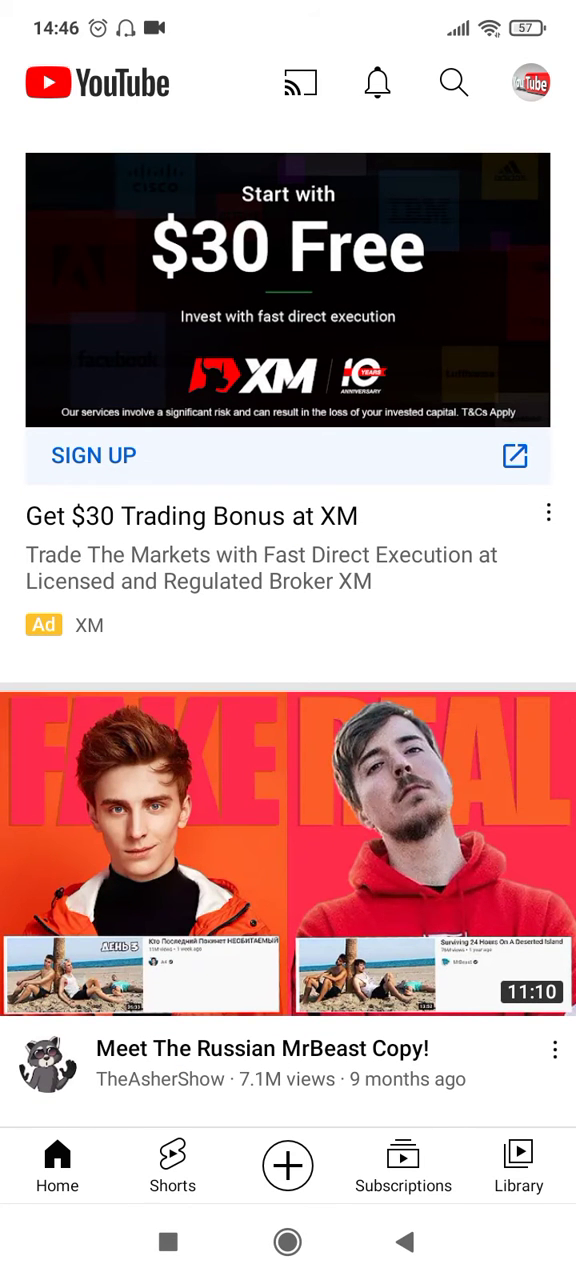
click(529, 83)
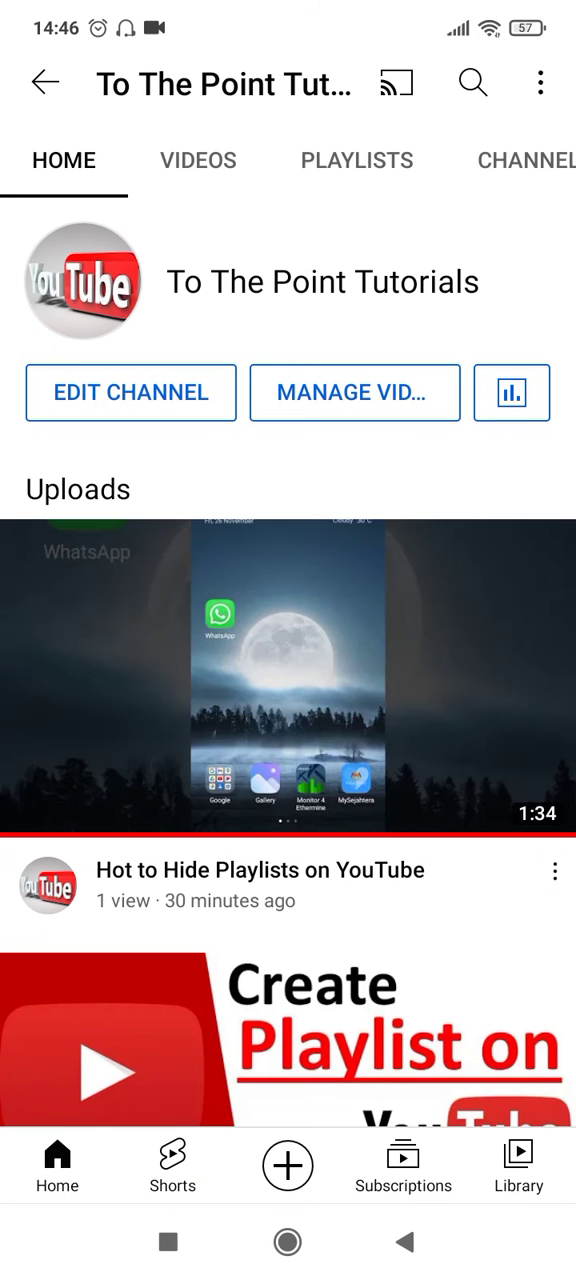
Exit YouTube to the phone's home screen.
click(197, 160)
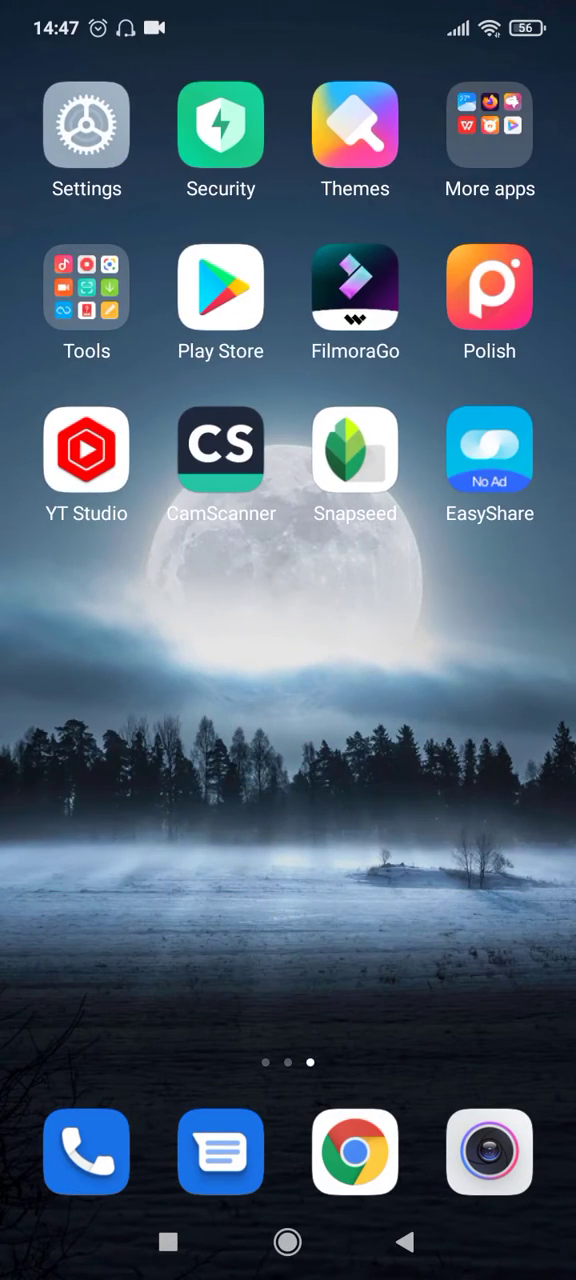
In YT Studio's Content list, open the 'Hot to Hide Playlists on YouTube' video details.
click(86, 449)
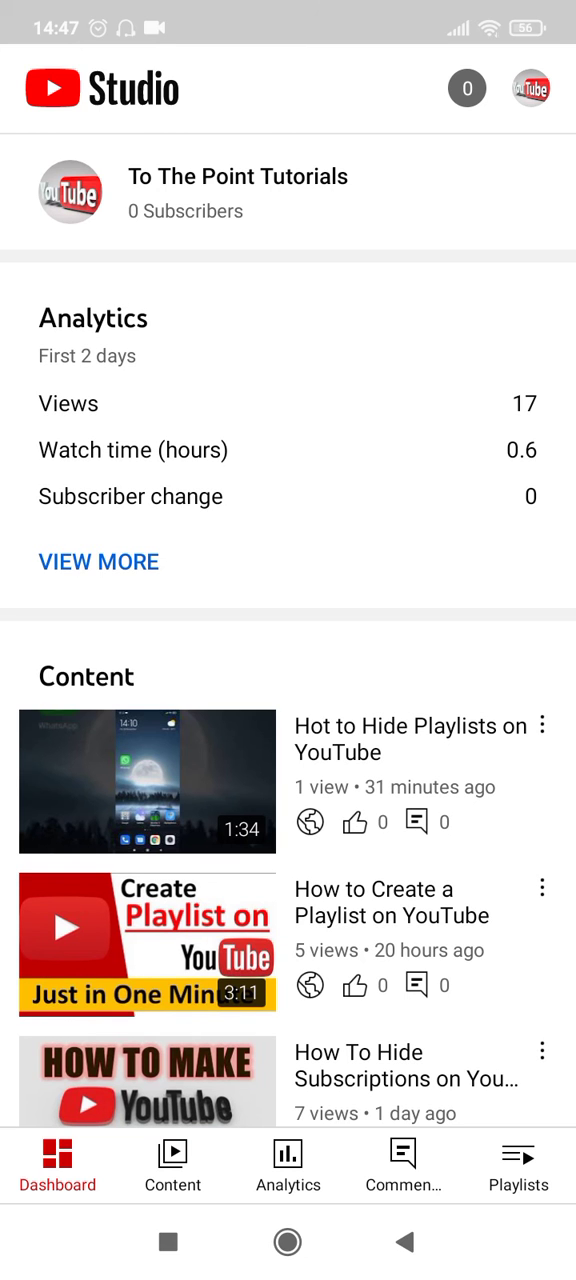
click(172, 1165)
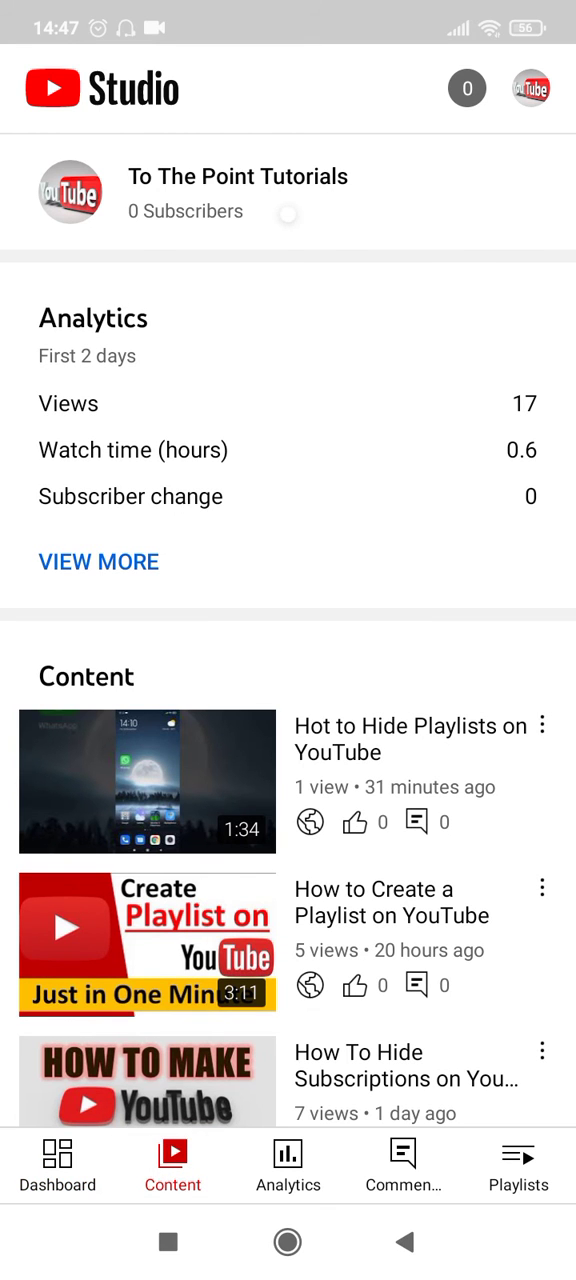
click(171, 1164)
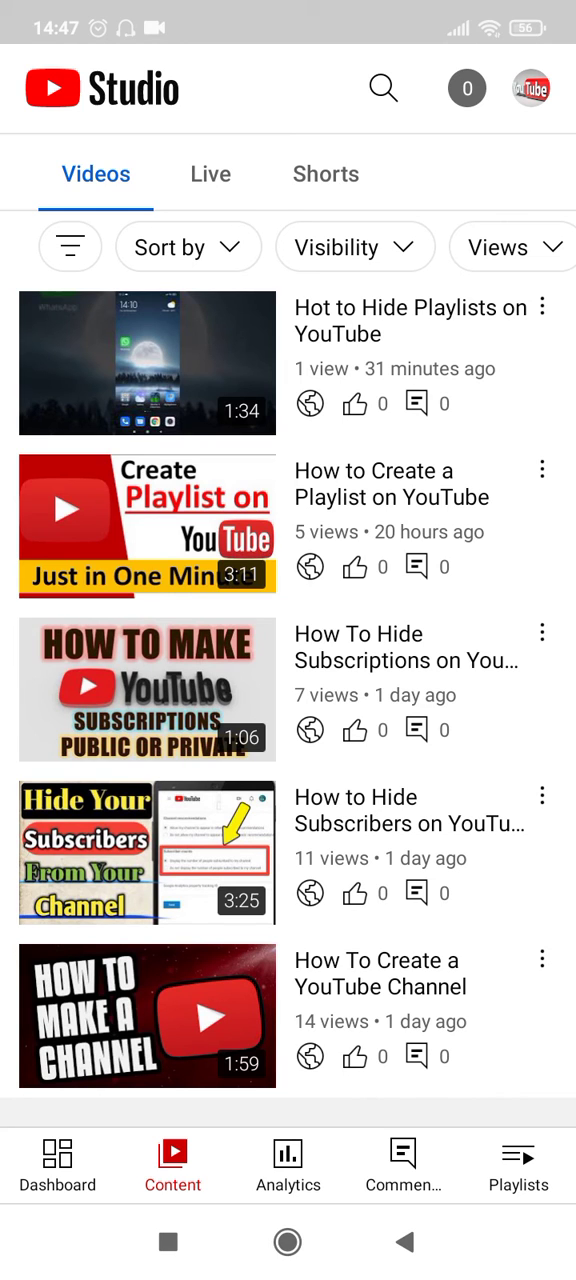
click(147, 363)
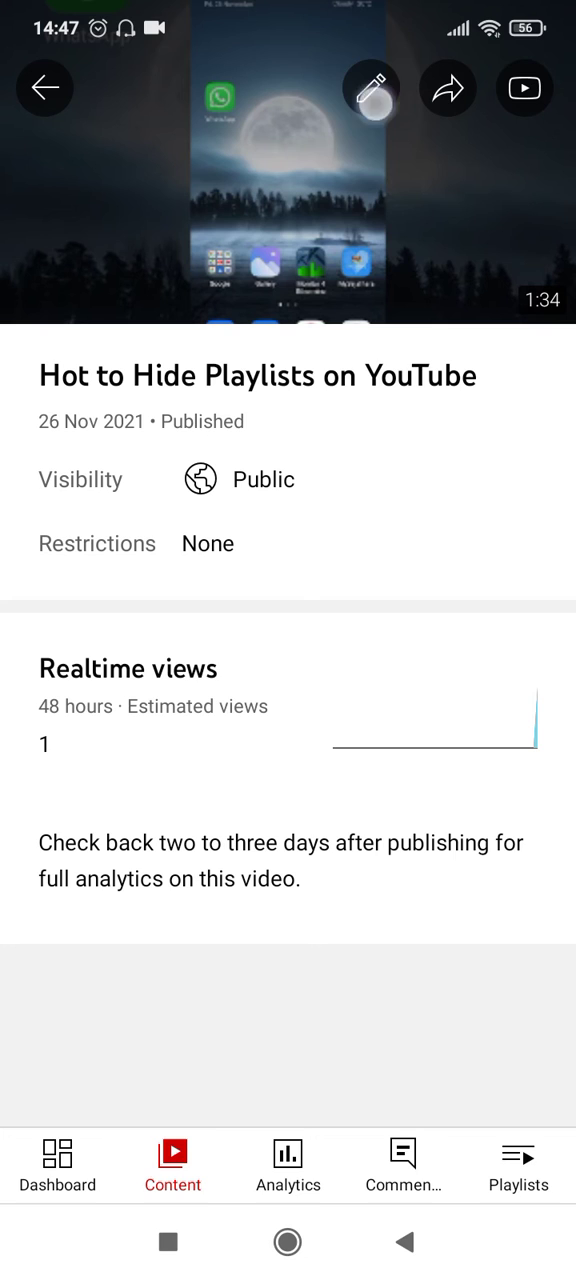
Edit the video's details and open its Edit thumbnail screen.
click(373, 88)
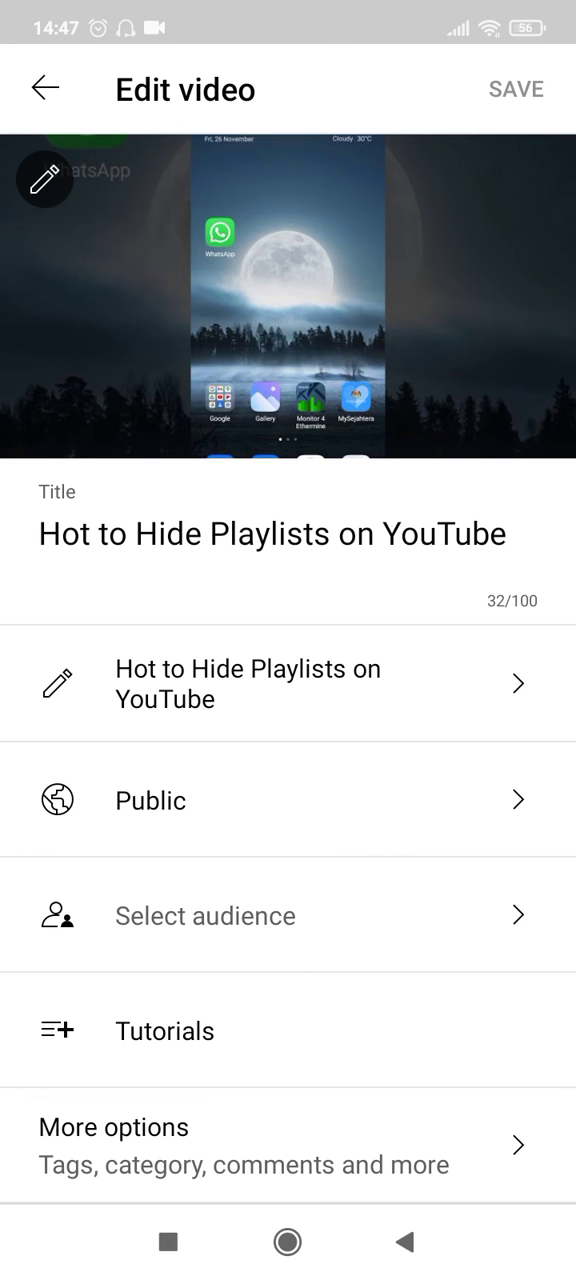
click(44, 181)
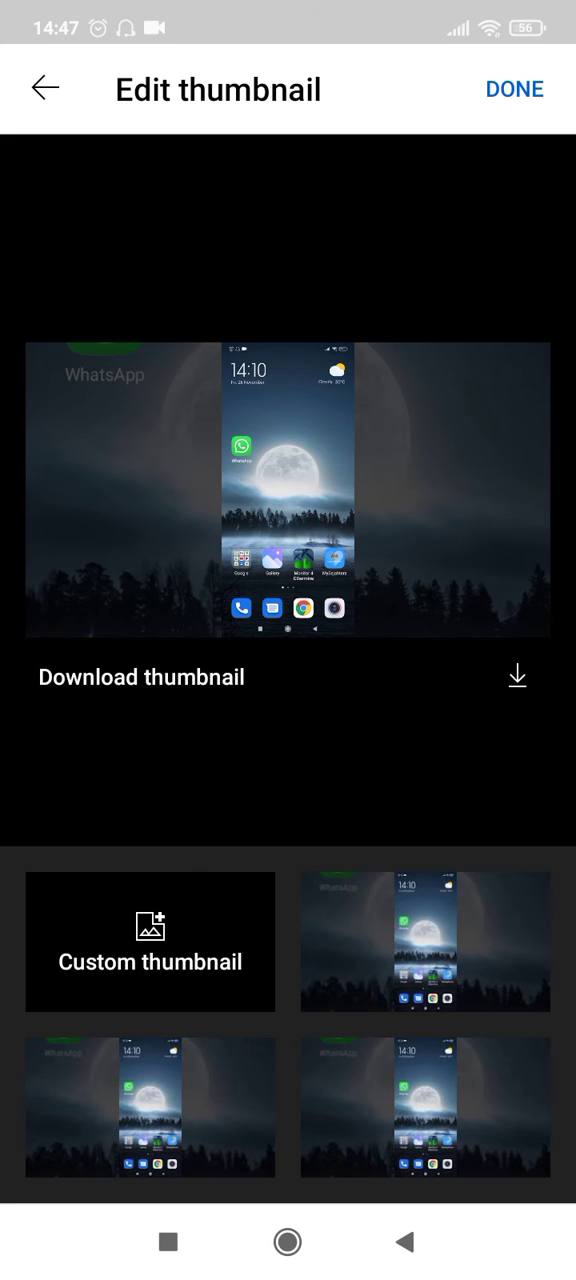
Set the custom 'How to Hide/Private YouTube Playlist' image as the thumbnail.
click(150, 1105)
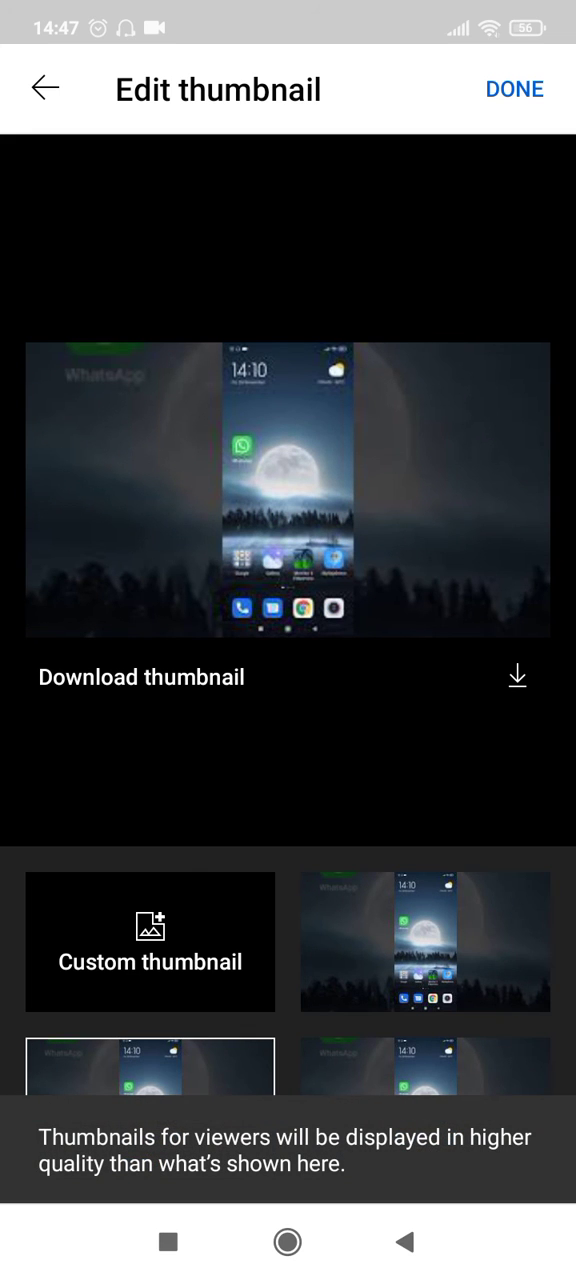
click(150, 1105)
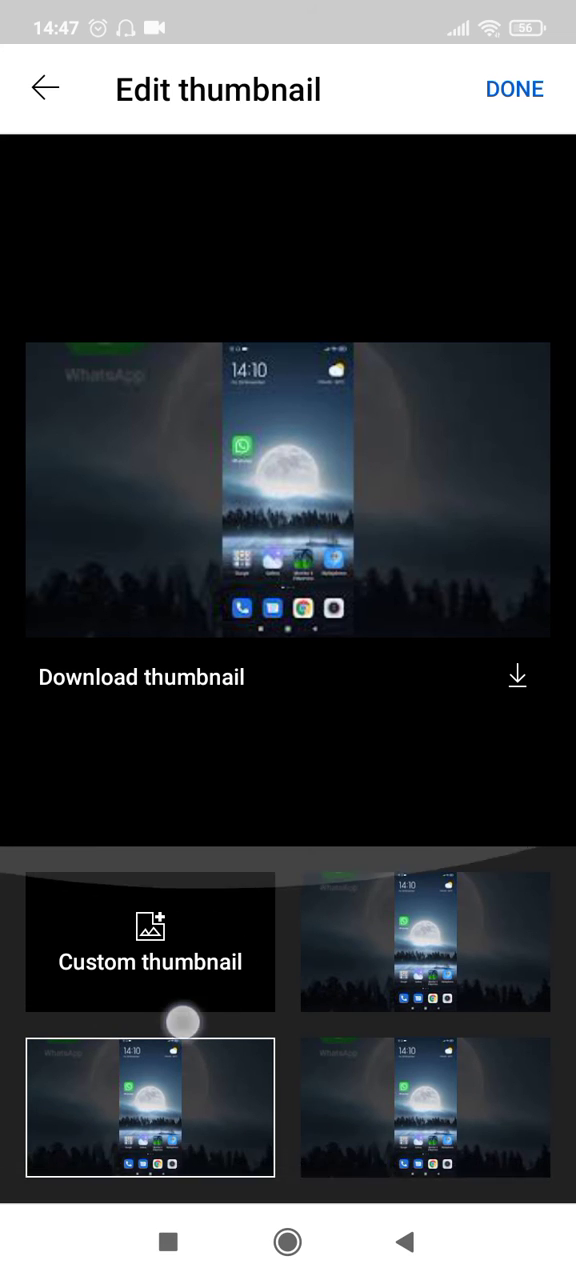
click(149, 945)
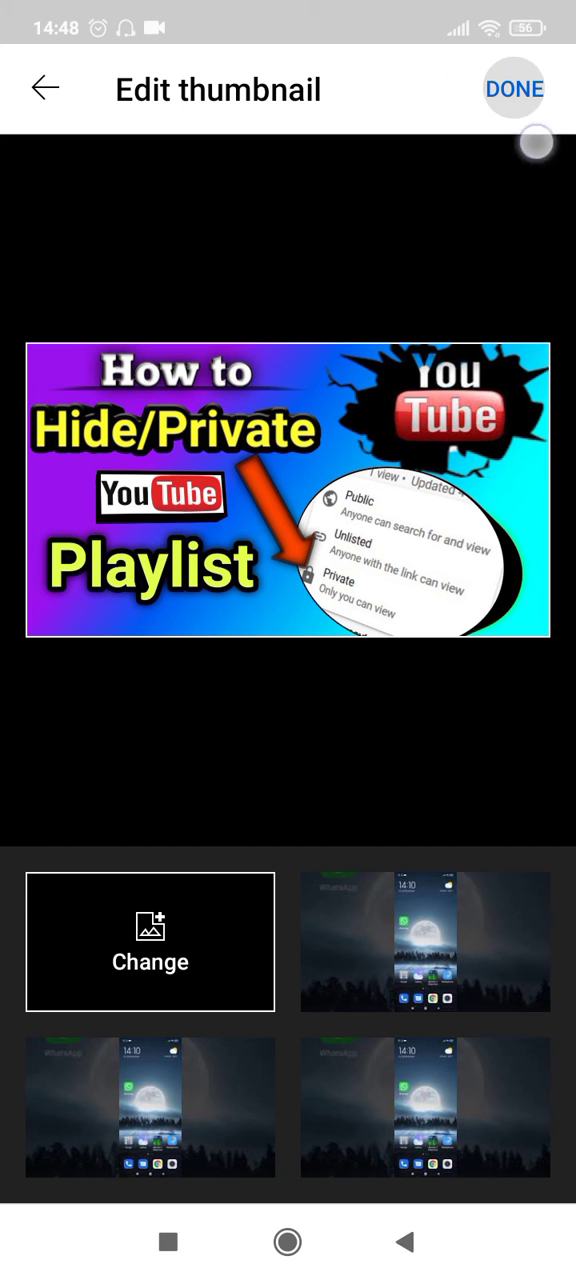
Save the custom thumbnail and return to the Videos list.
click(513, 89)
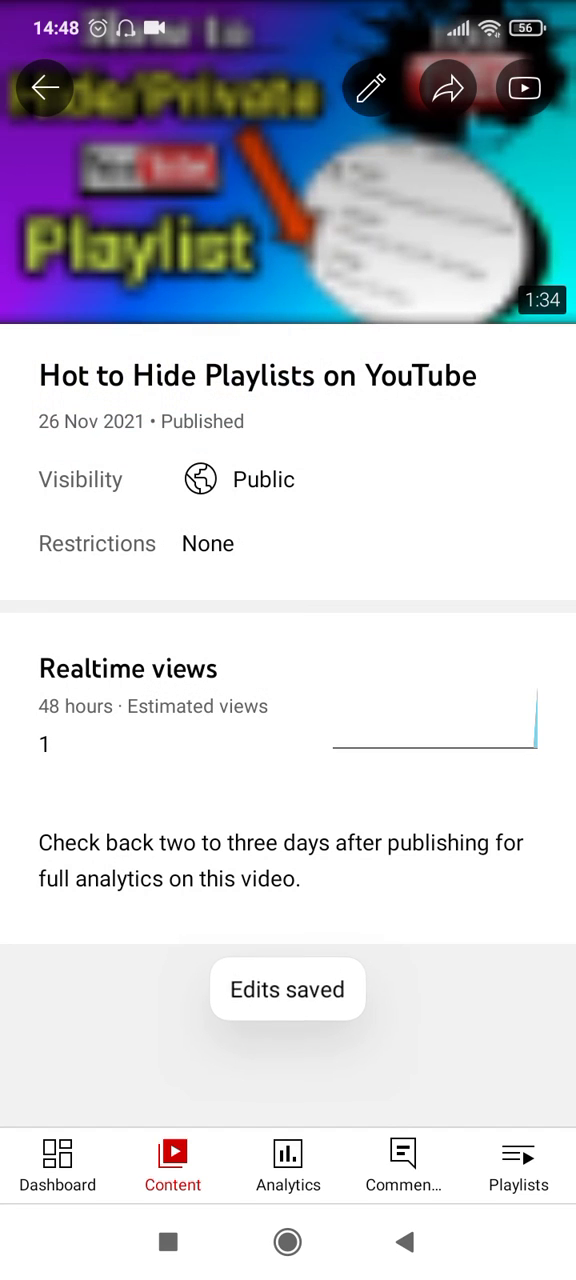
click(45, 86)
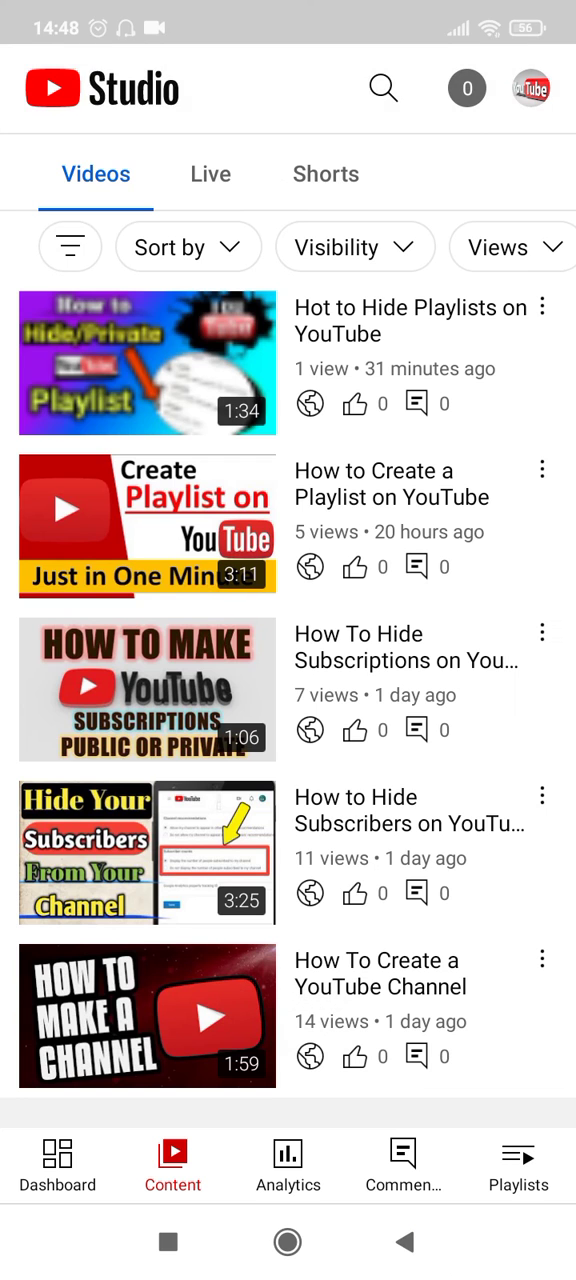